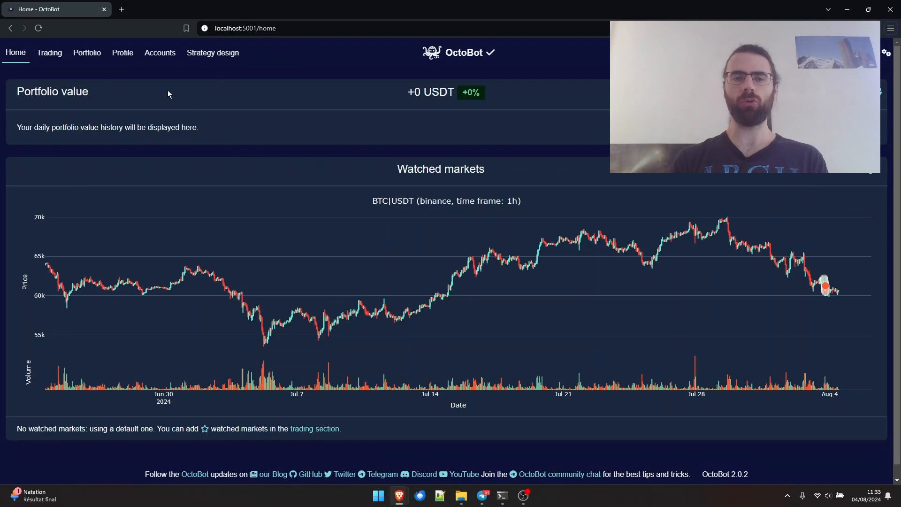
Step: Add a Telegram interface under Accounts > Interfaces and scroll to its card
{"action": "left_click", "coordinate": [160, 52]}
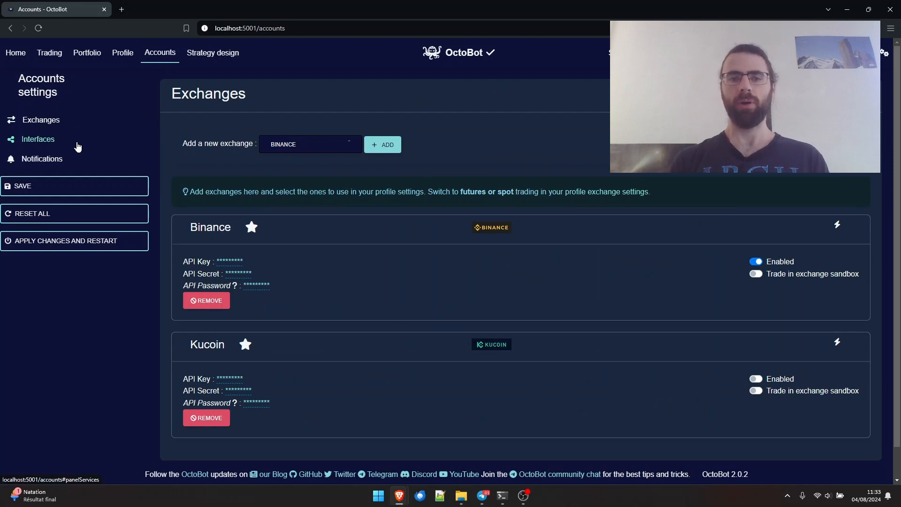
{"action": "left_click", "coordinate": [38, 139]}
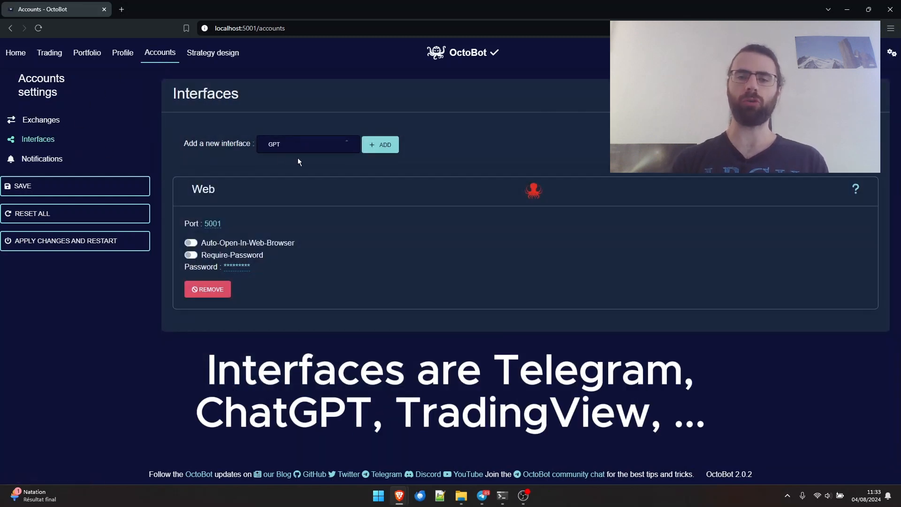
{"action": "left_click", "coordinate": [308, 144]}
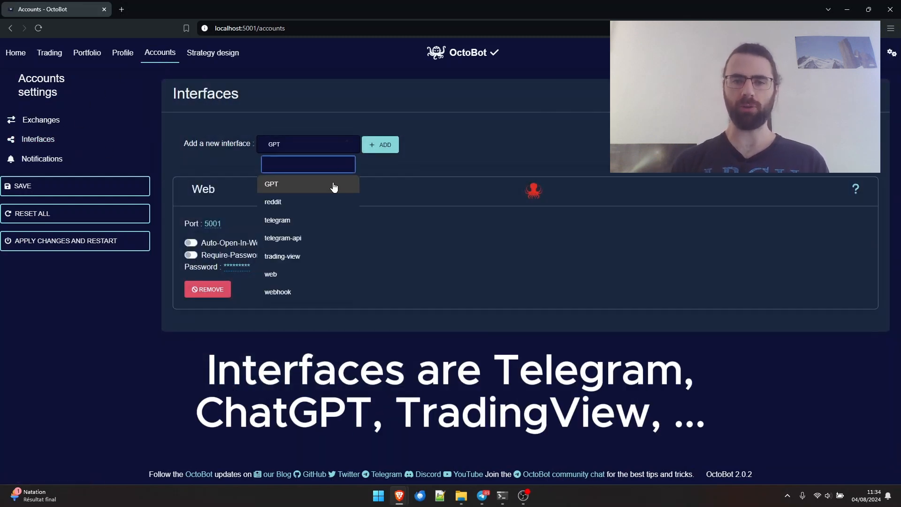
{"action": "left_click", "coordinate": [277, 220]}
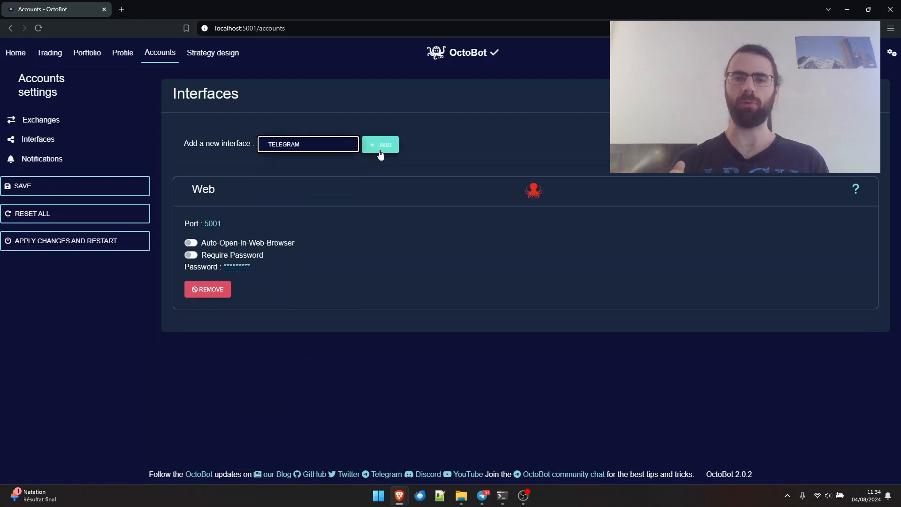
{"action": "left_click", "coordinate": [380, 145]}
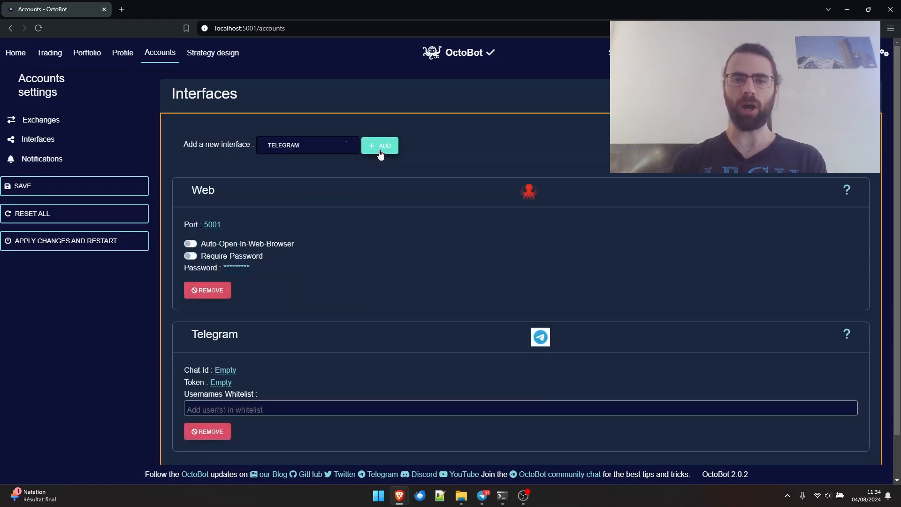
{"action": "scroll", "scroll_direction": "down", "scroll_amount": 3}
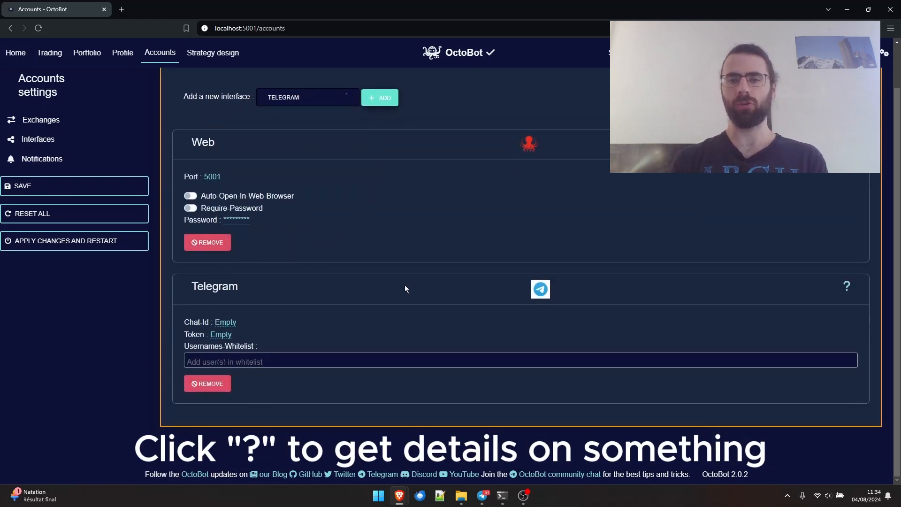
{"action": "mouse_move", "coordinate": [846, 287]}
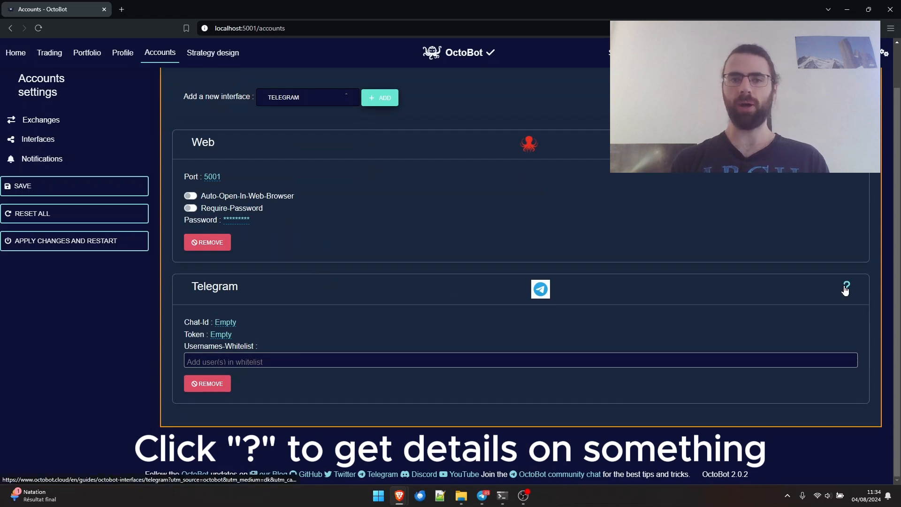
Step: Open the Telegram card's help guide and scroll to the service configuration section
{"action": "left_click", "coordinate": [845, 287]}
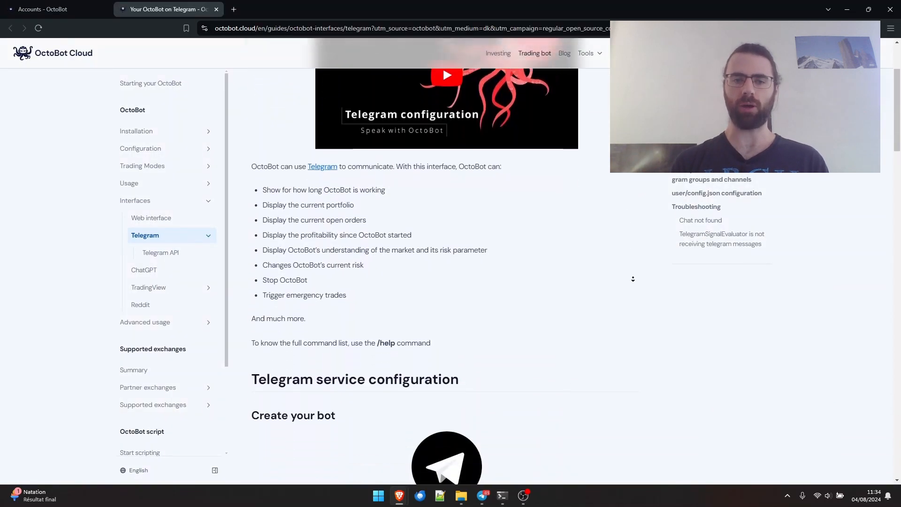
{"action": "scroll", "scroll_direction": "down", "scroll_amount": 3}
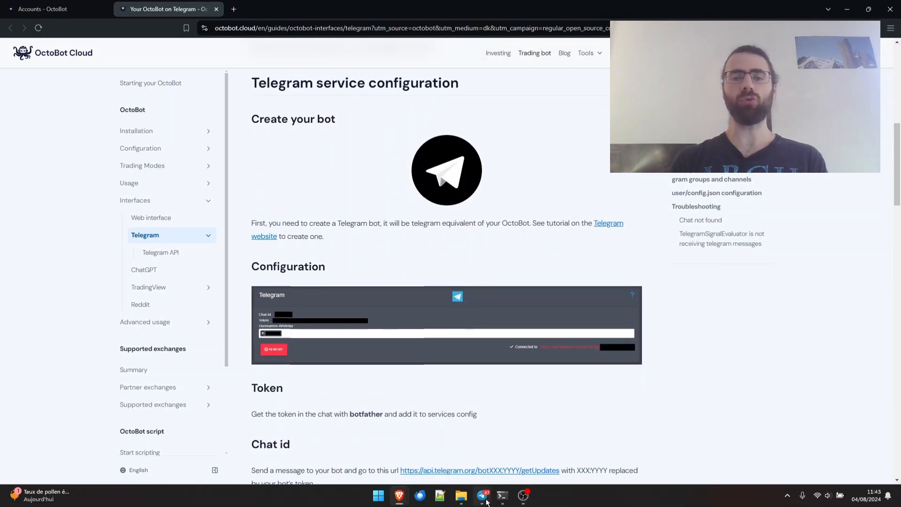
Step: Create an 'octobot' demo bot through BotFather in Telegram Desktop, then leave its chat
{"action": "left_click", "coordinate": [484, 495]}
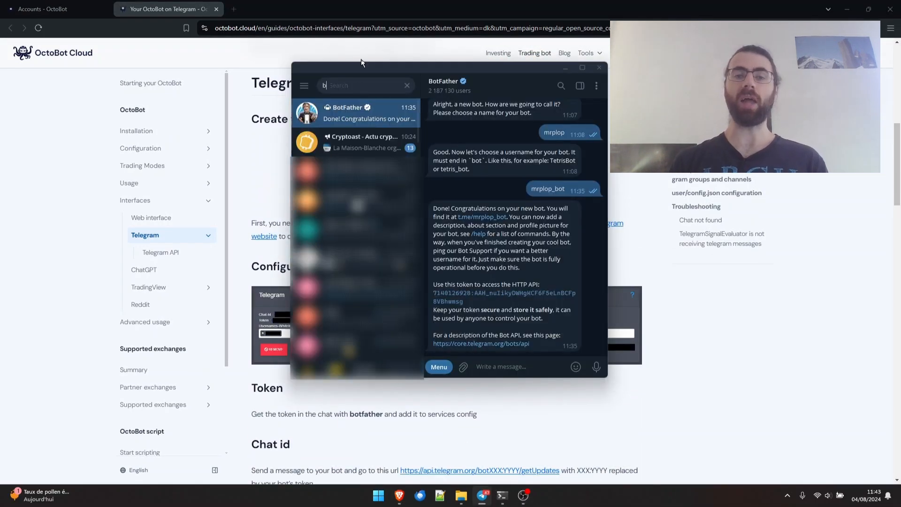
{"action": "type", "text": "otfat"}
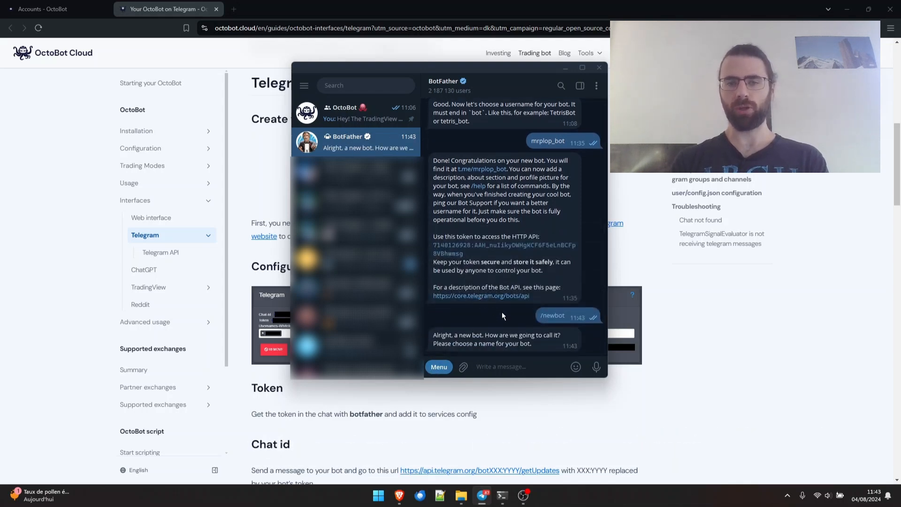
{"action": "type", "text": "octobot"}
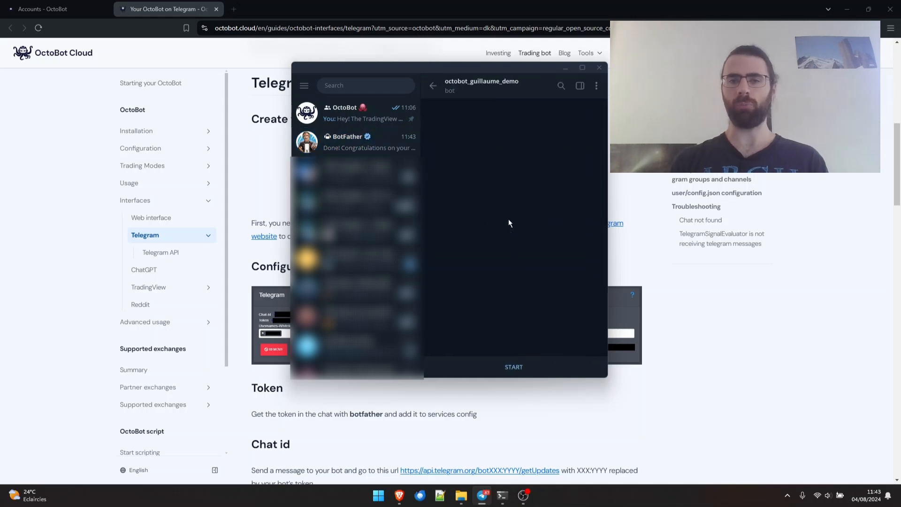
{"action": "mouse_move", "coordinate": [434, 92]}
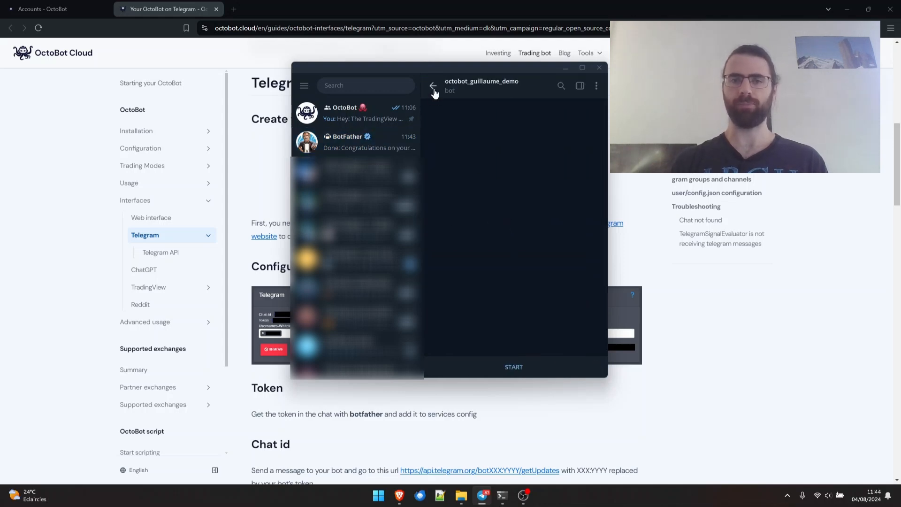
{"action": "left_click", "coordinate": [356, 142]}
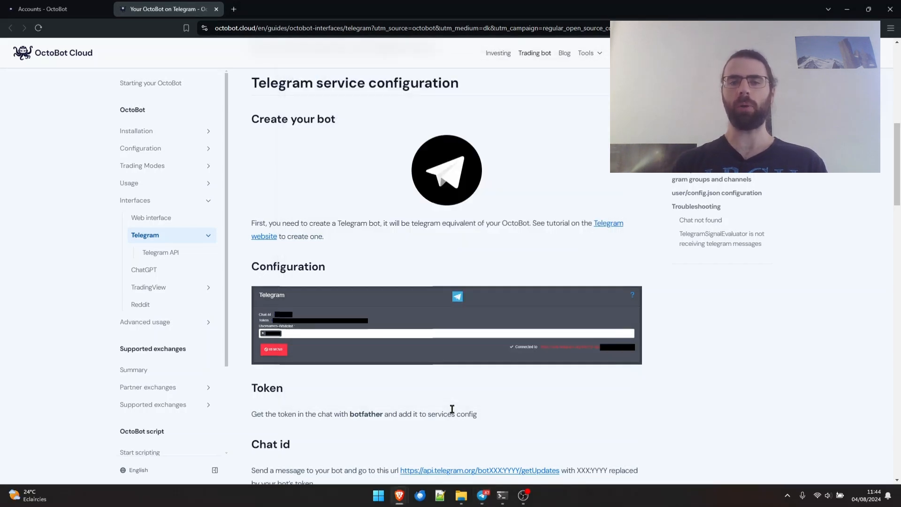
Step: Open the docs' getUpdates link and select the placeholder token in the address
{"action": "scroll", "scroll_direction": "down", "scroll_amount": 3}
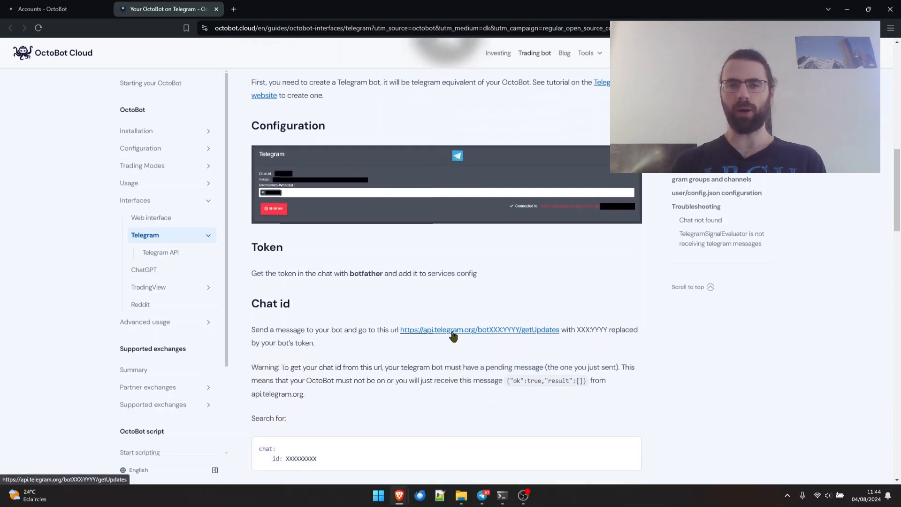
{"action": "left_click", "coordinate": [479, 329]}
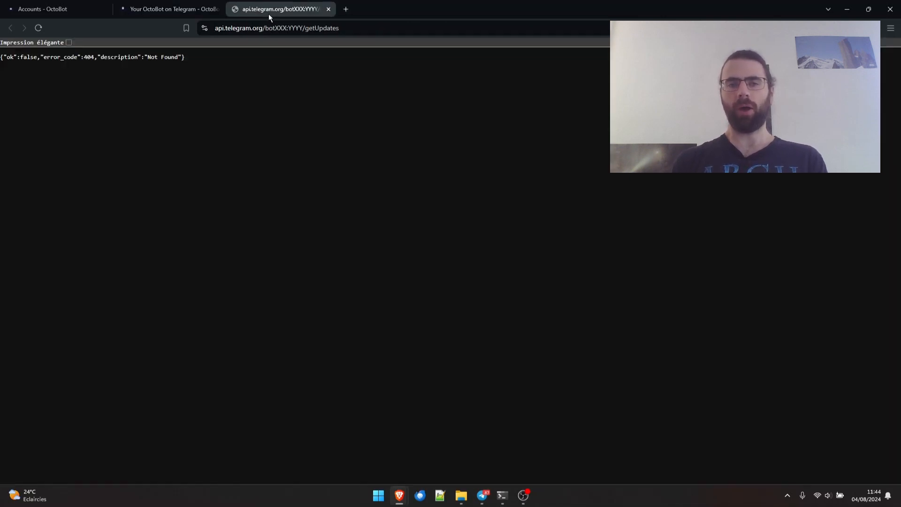
{"action": "double_click", "coordinate": [283, 28]}
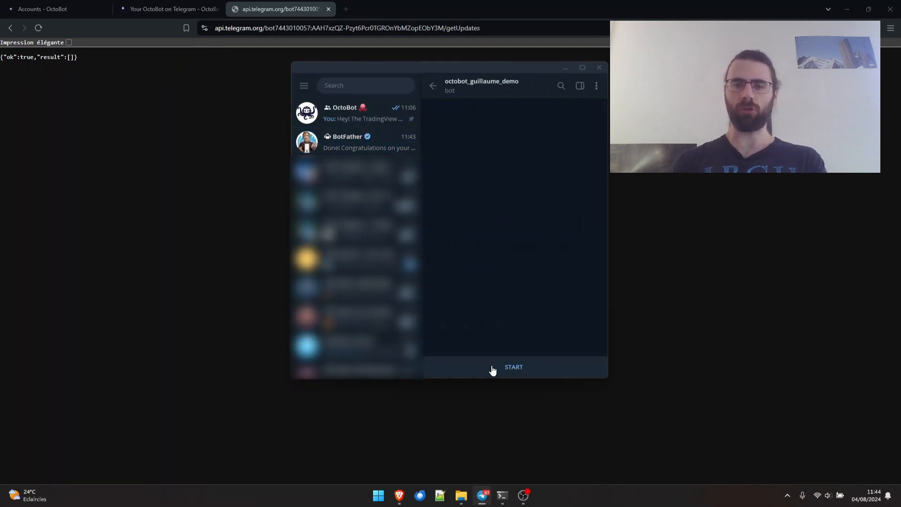
Step: Start the bot, reload getUpdates, copy the chat ID, and return to OctoBot
{"action": "left_click", "coordinate": [512, 367]}
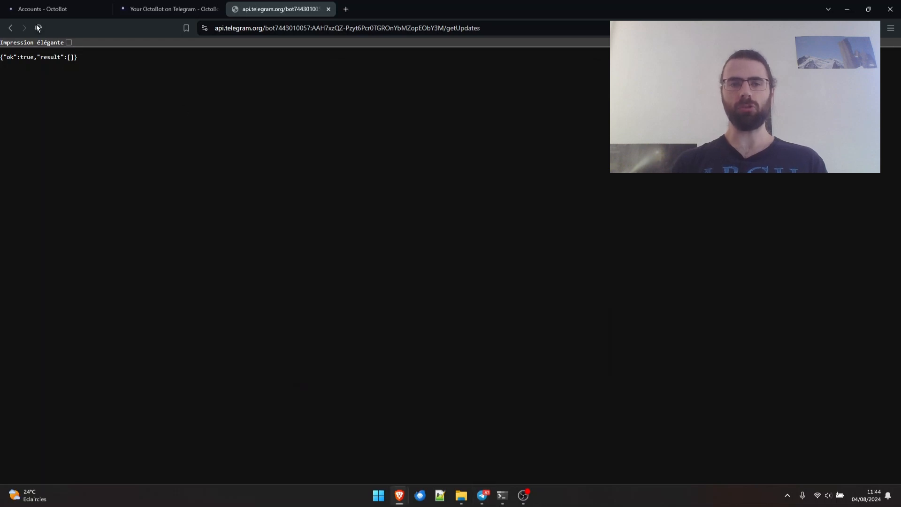
{"action": "left_click", "coordinate": [38, 28]}
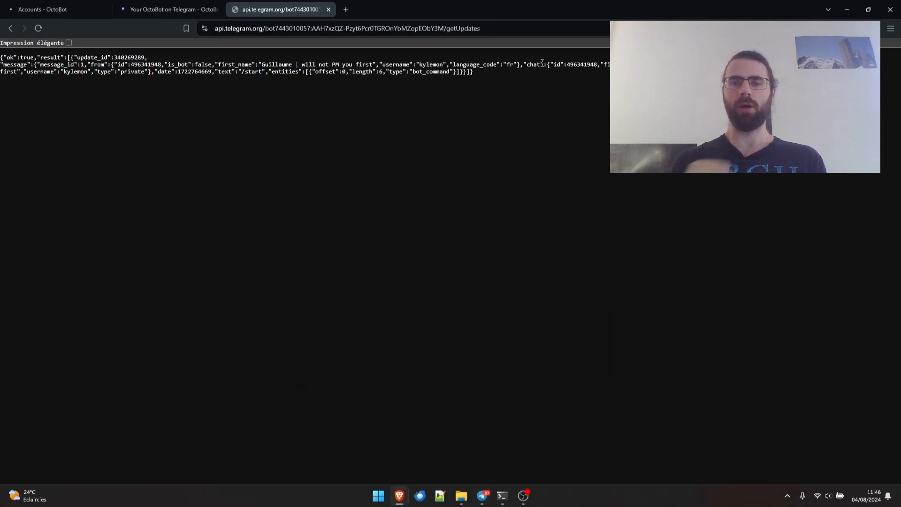
{"action": "type", "text": "Copy the ch"}
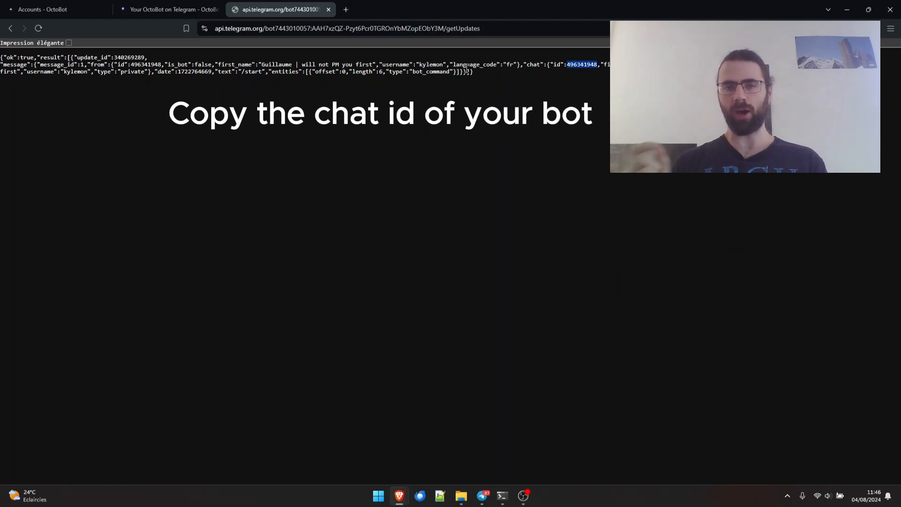
{"action": "left_click", "coordinate": [52, 10]}
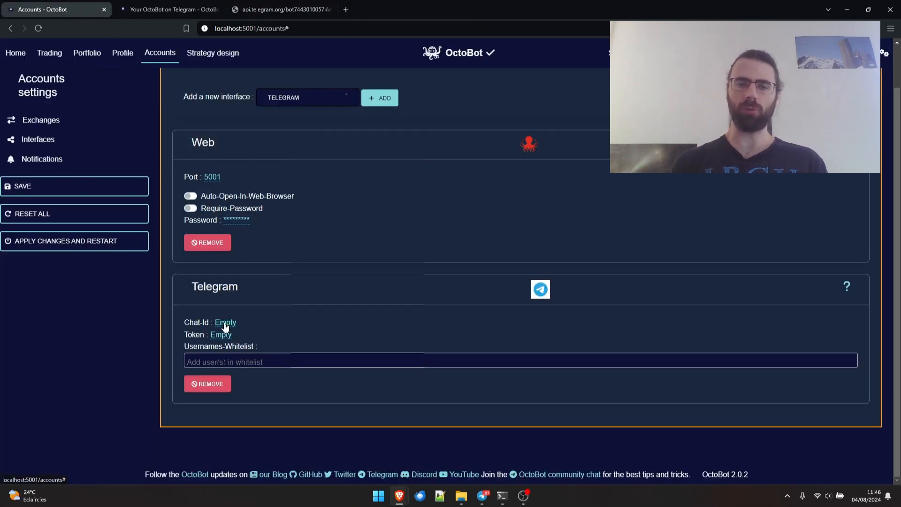
{"action": "right_click", "coordinate": [224, 323]}
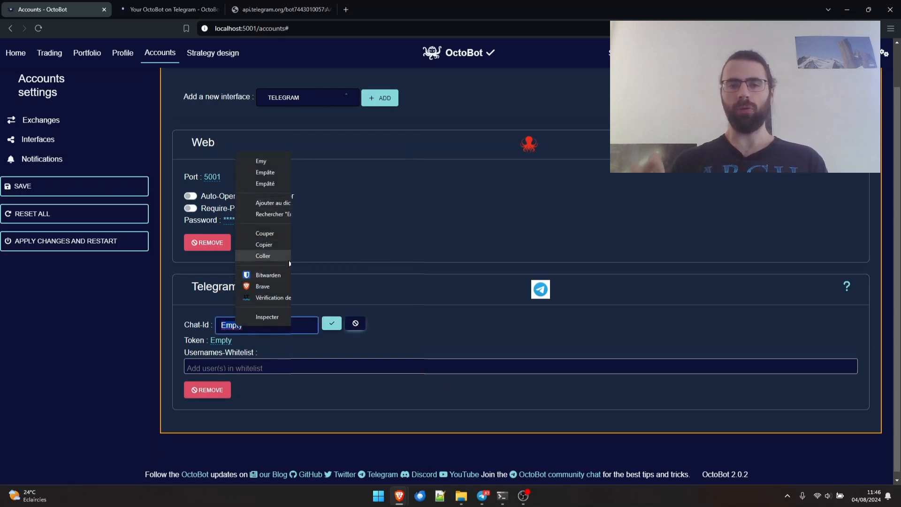
{"action": "left_click", "coordinate": [263, 255]}
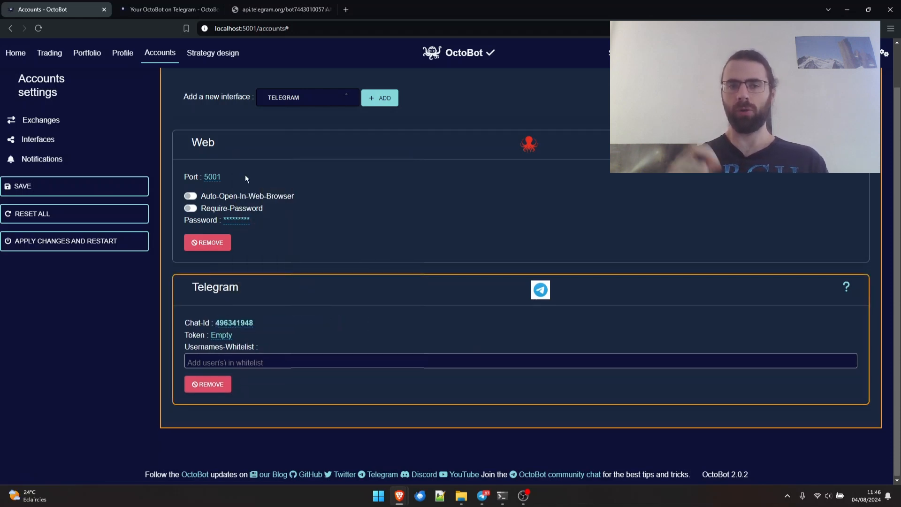
{"action": "left_click", "coordinate": [483, 495]}
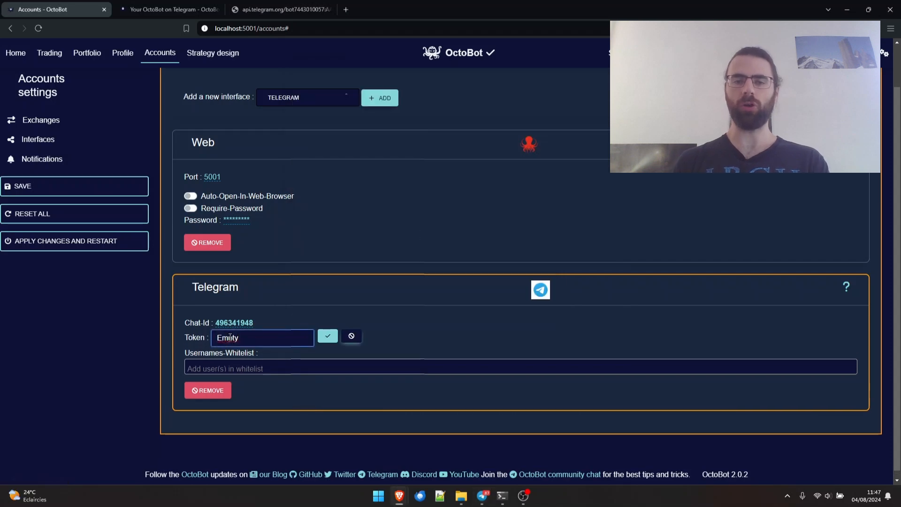
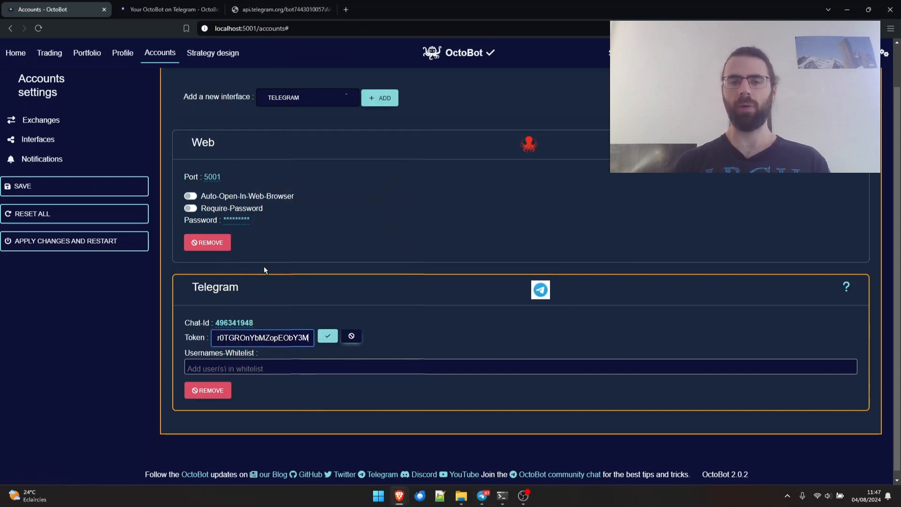
{"action": "left_click", "coordinate": [327, 335]}
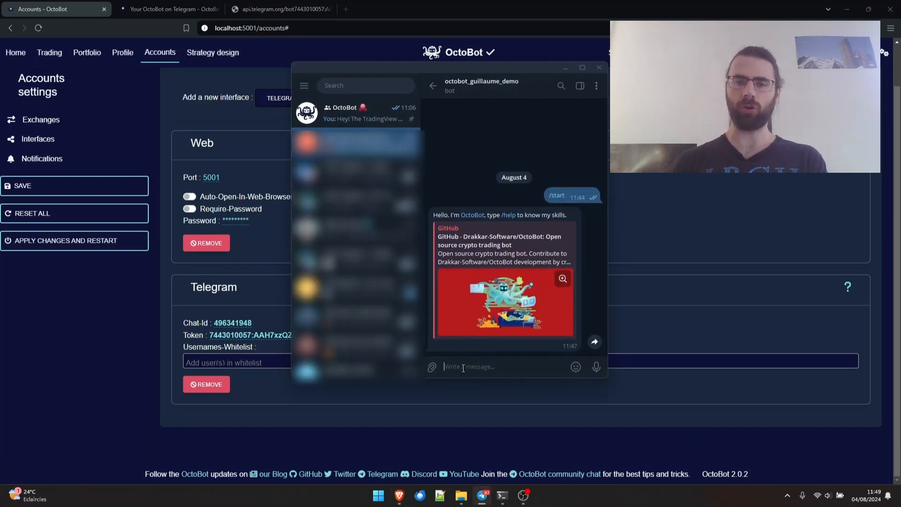
Step: Scroll through the bot chat showing OctoBot's 'Hello, I'm OctoBot' reply
{"action": "scroll", "scroll_direction": "down", "scroll_amount": 3}
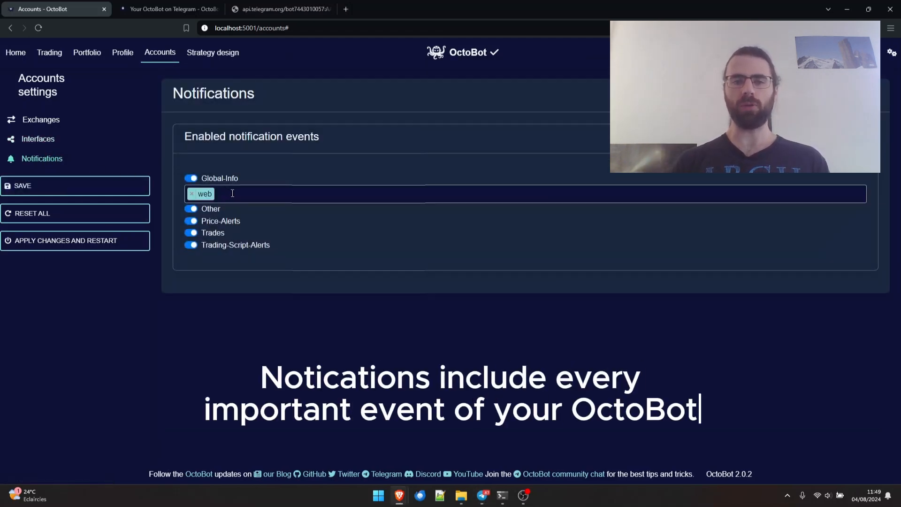
Step: Add telegram to the Global-Info notification channels and restart OctoBot
{"action": "type", "text": "telegram"}
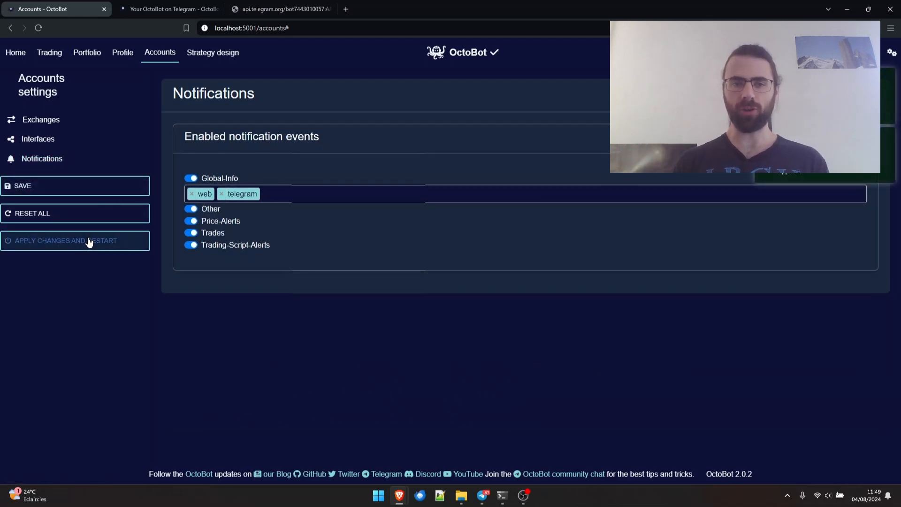
{"action": "left_click", "coordinate": [75, 241]}
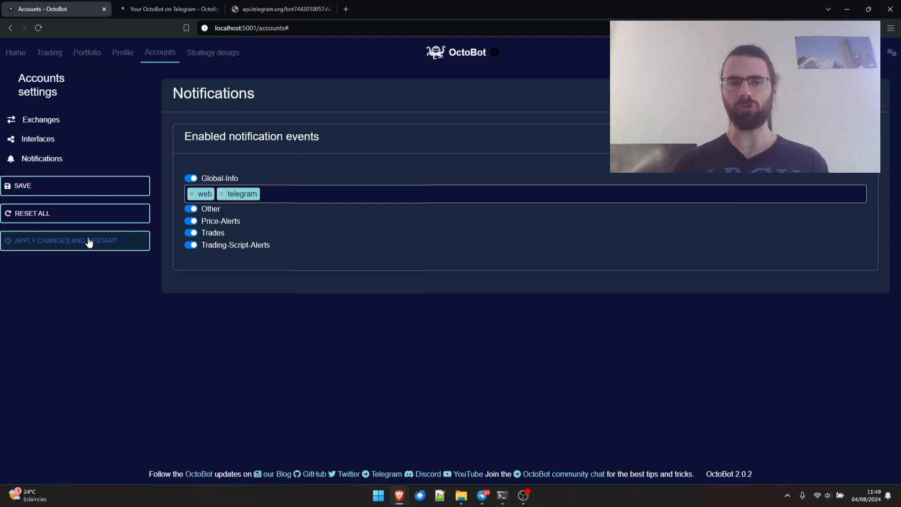
{"action": "left_click", "coordinate": [75, 240]}
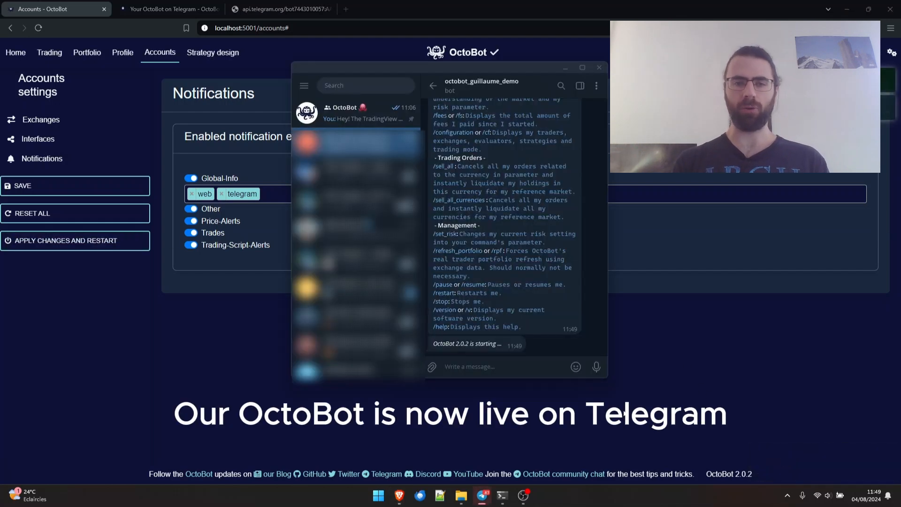
Step: Type the /port command to the demo bot in Telegram
{"action": "type", "text": "/port"}
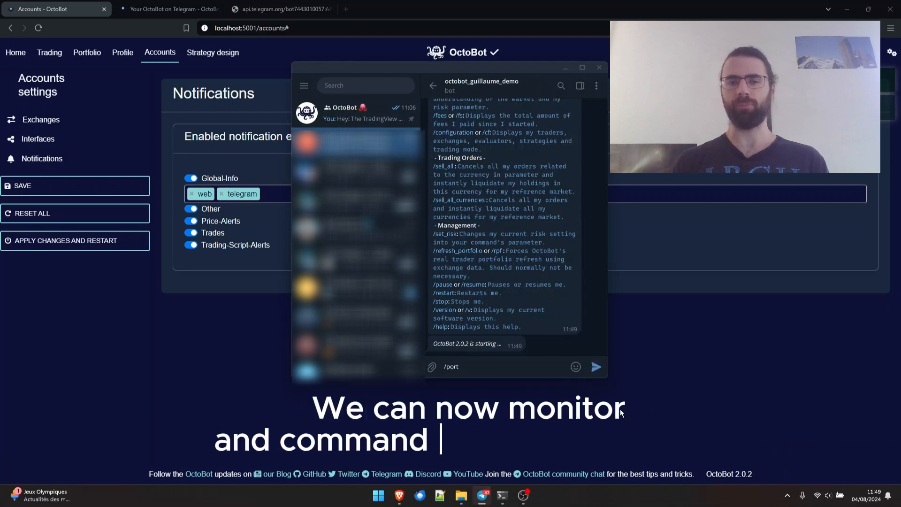